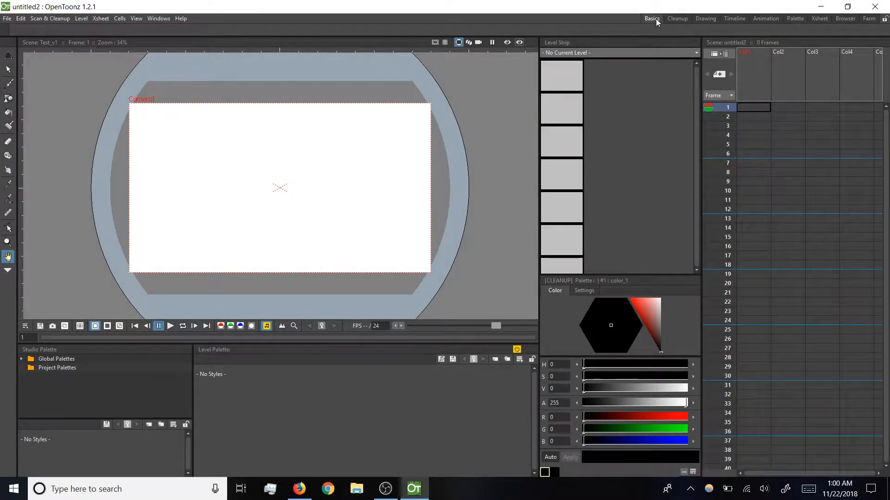
# Step: Browse the Drawing, Timeline and Cleanup room layouts from the room tabs
pyautogui.click(706, 19)
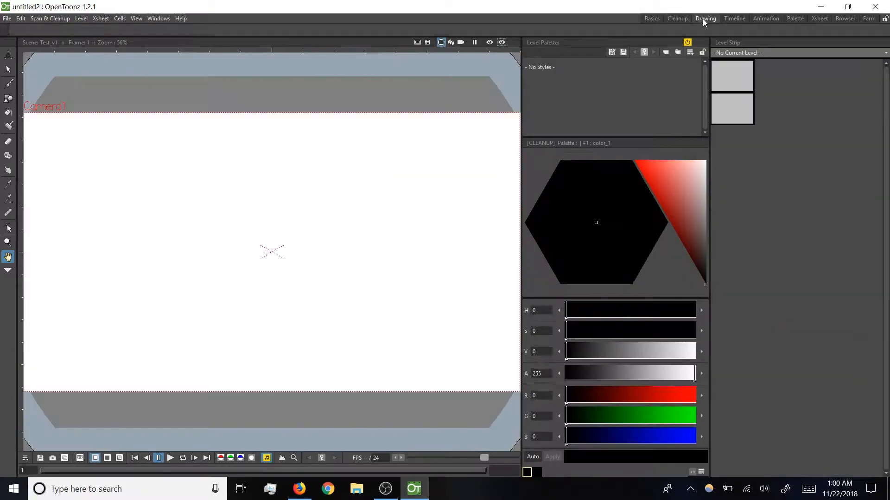
pyautogui.click(734, 19)
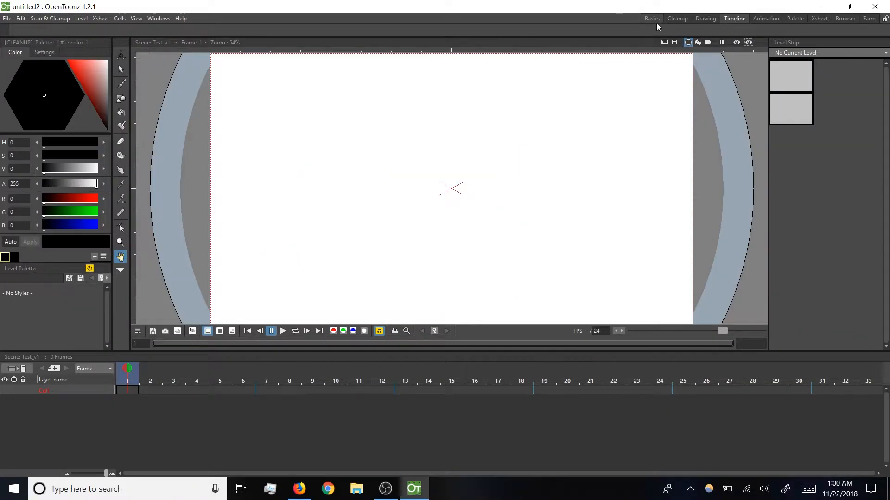
pyautogui.click(705, 18)
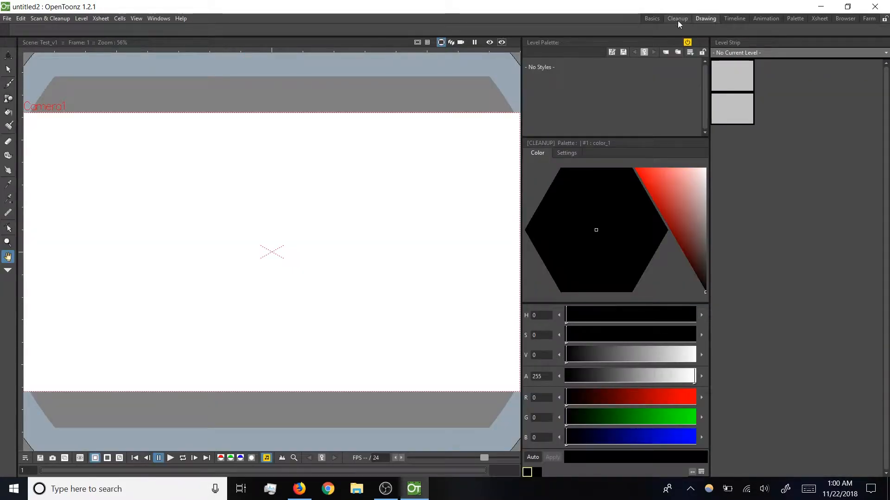
pyautogui.click(651, 18)
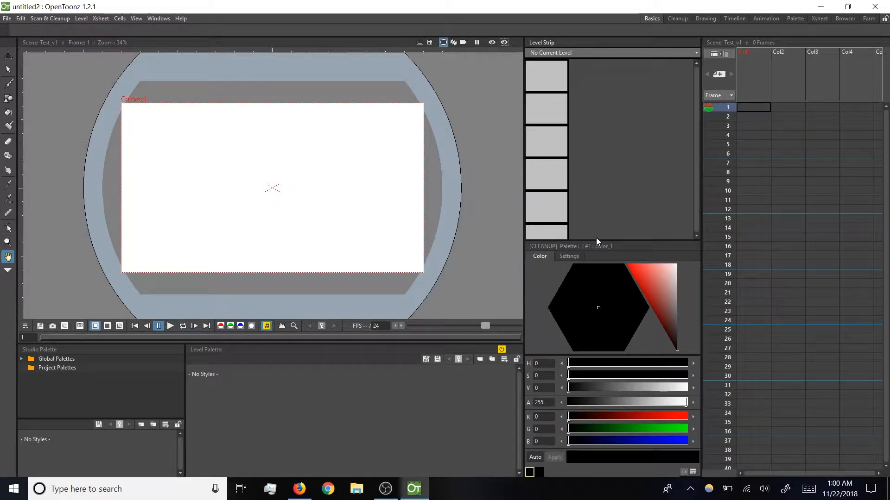
pyautogui.moveTo(158, 18)
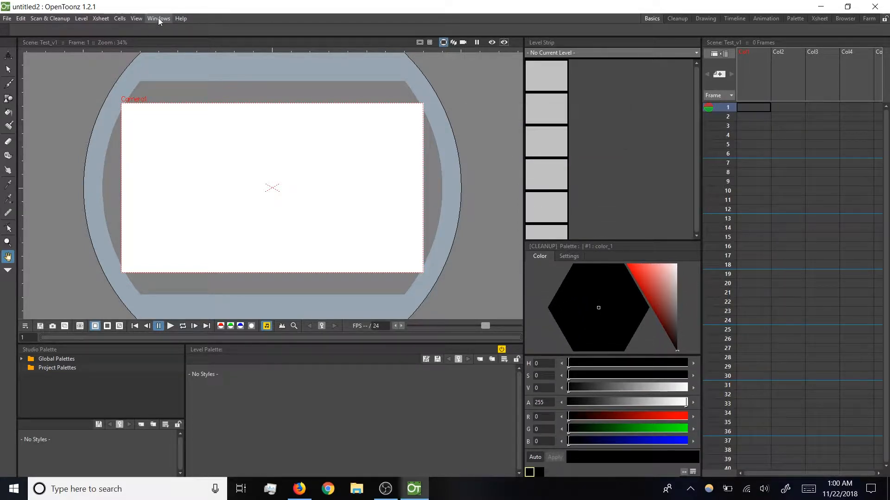
pyautogui.click(159, 19)
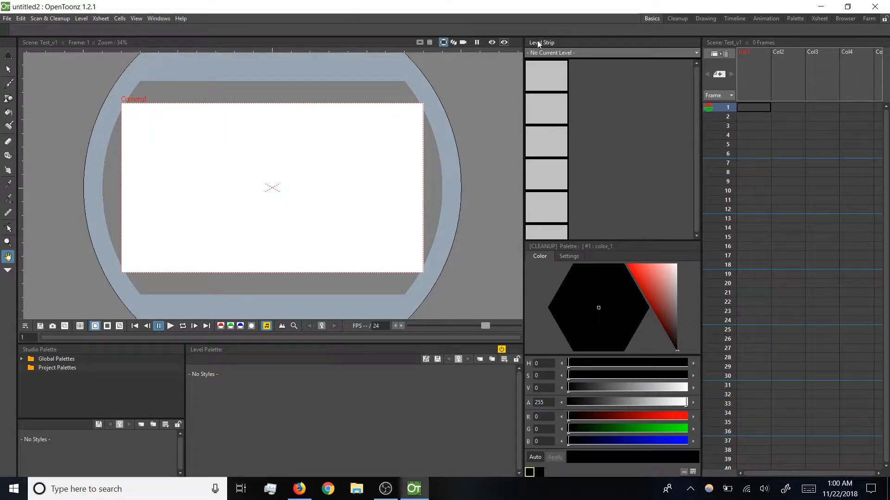
pyautogui.moveTo(561, 347)
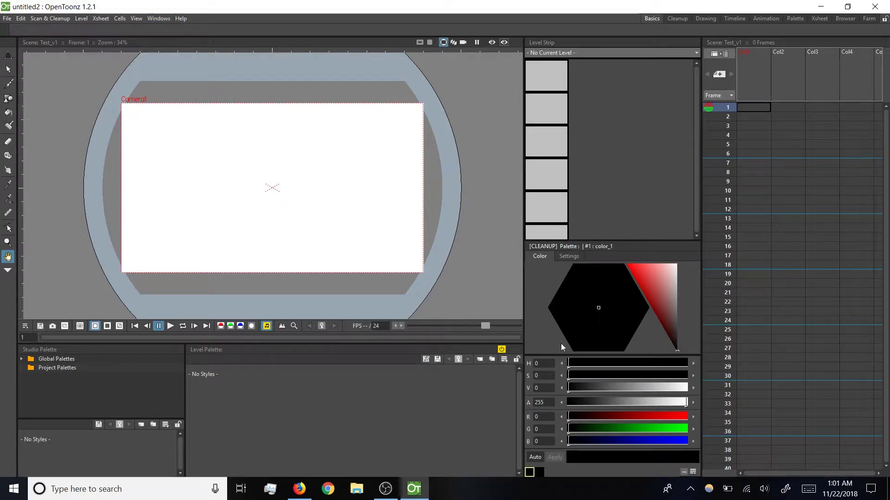
pyautogui.moveTo(196, 166)
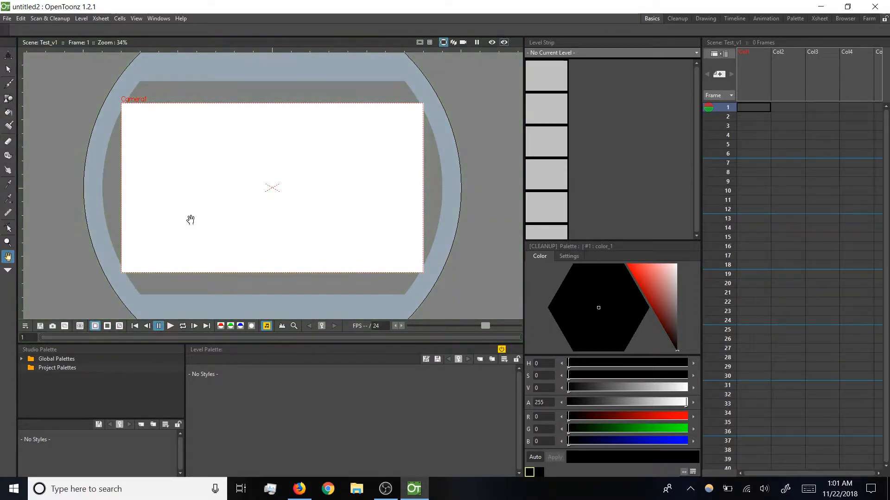
pyautogui.moveTo(247, 205)
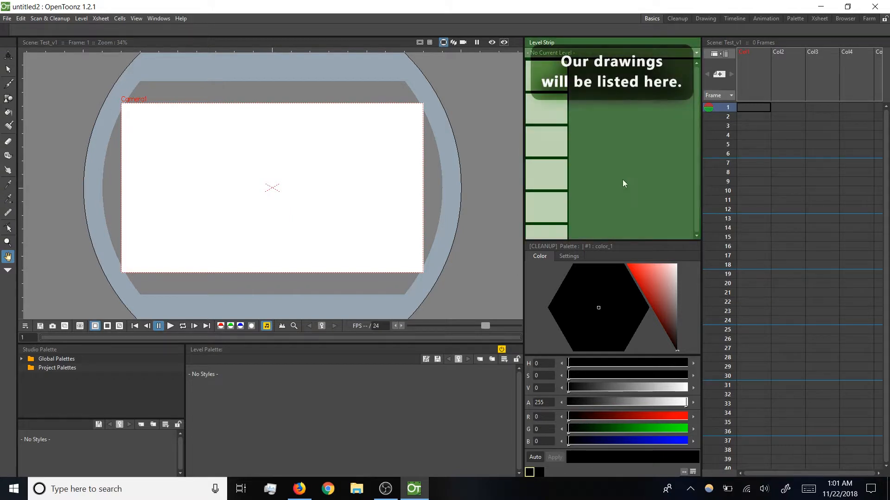
pyautogui.moveTo(608, 176)
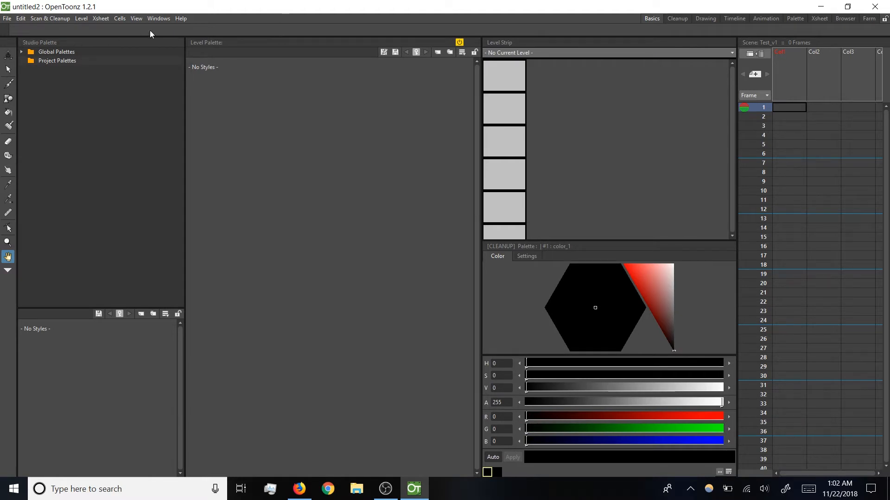
# Step: Reset all rooms to their default layouts via Windows, then quit OpenToonz
pyautogui.click(158, 18)
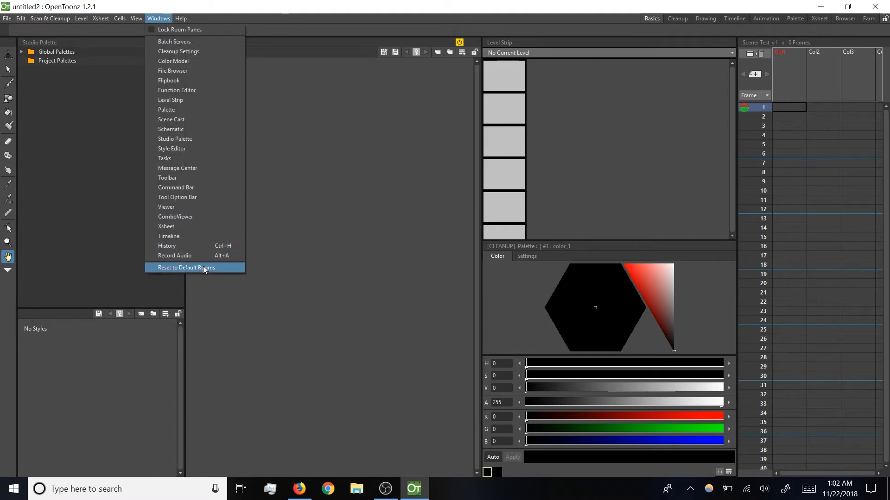
pyautogui.click(187, 267)
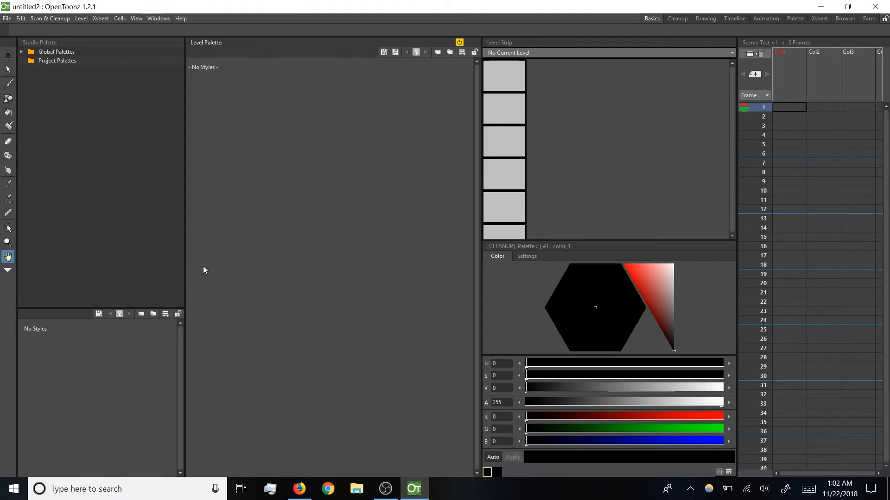
pyautogui.moveTo(873, 7)
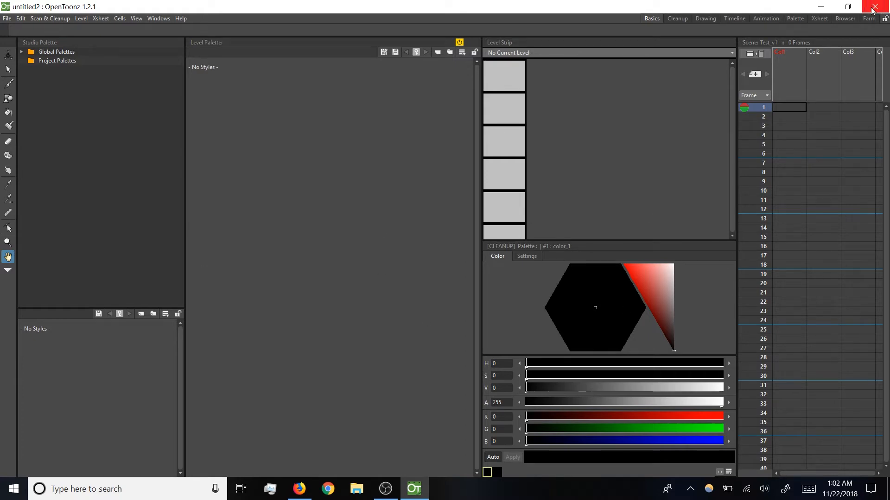
pyautogui.click(873, 7)
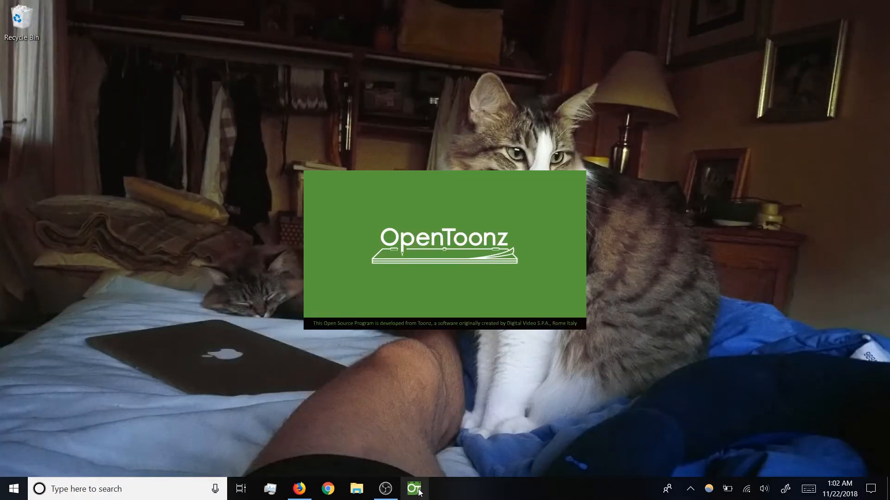